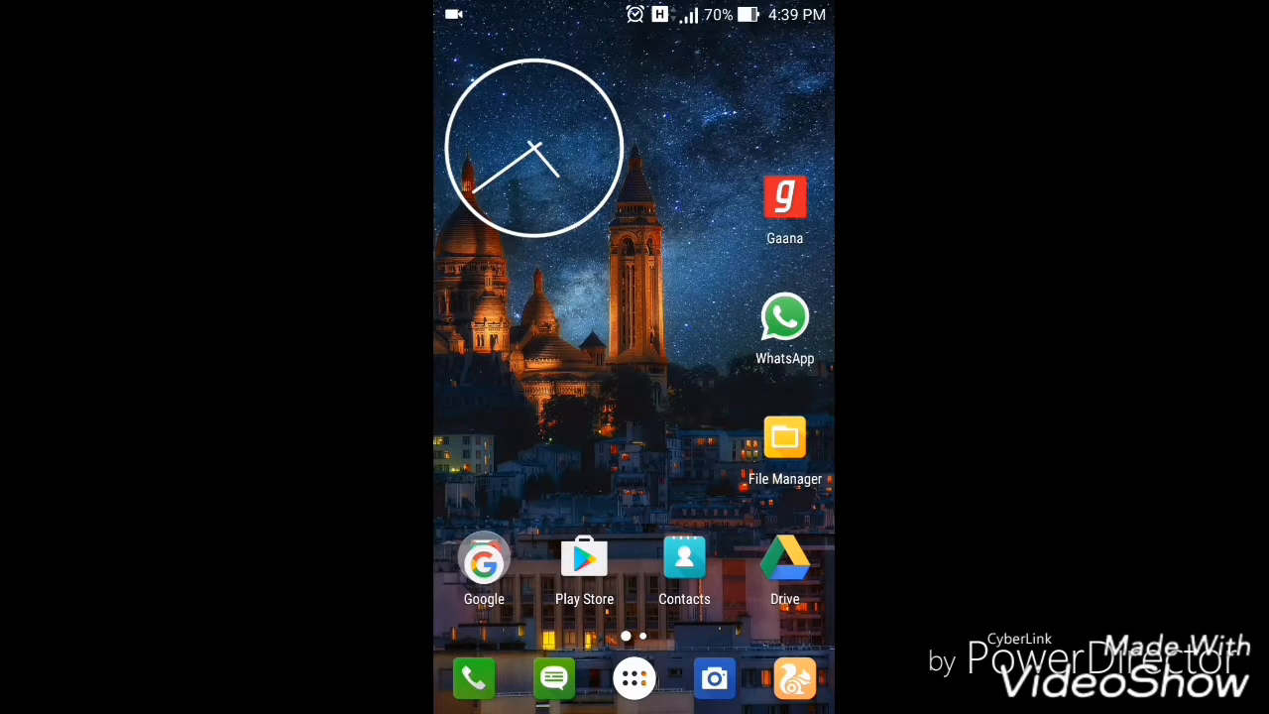
# Launch UC Browser and bring up the recent Google searches under the search box
pyautogui.click(794, 678)
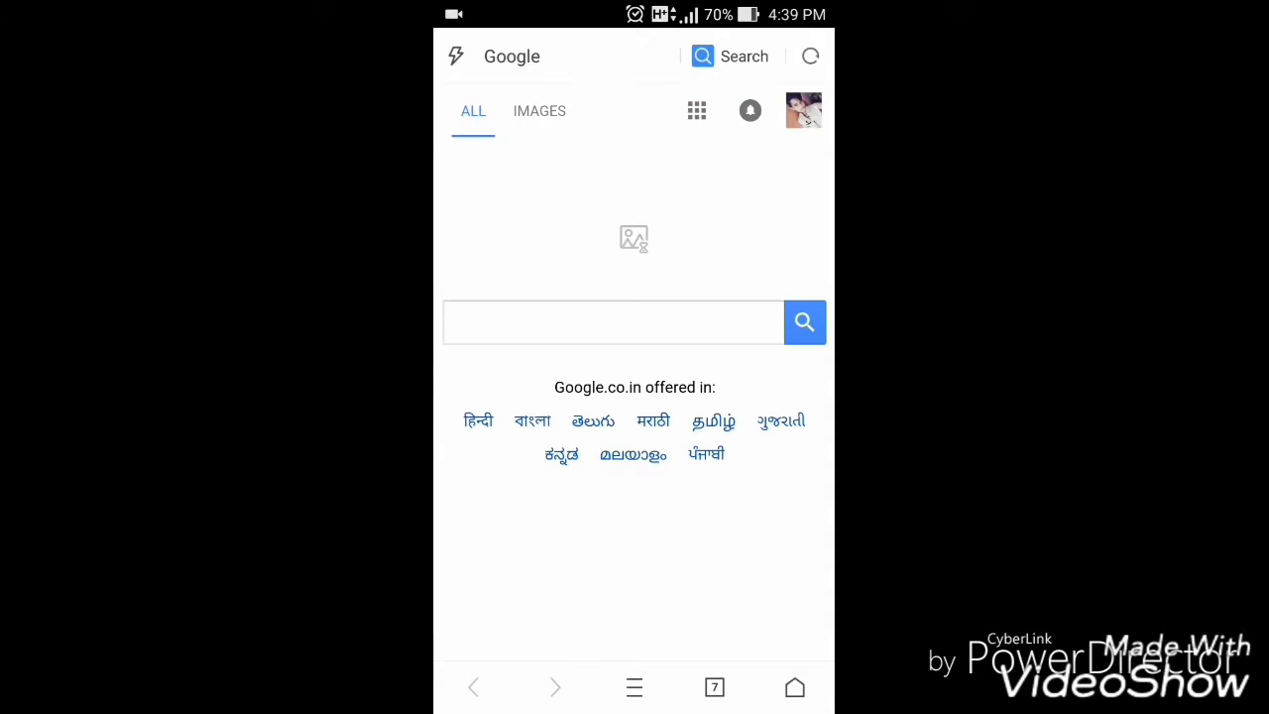
pyautogui.click(612, 323)
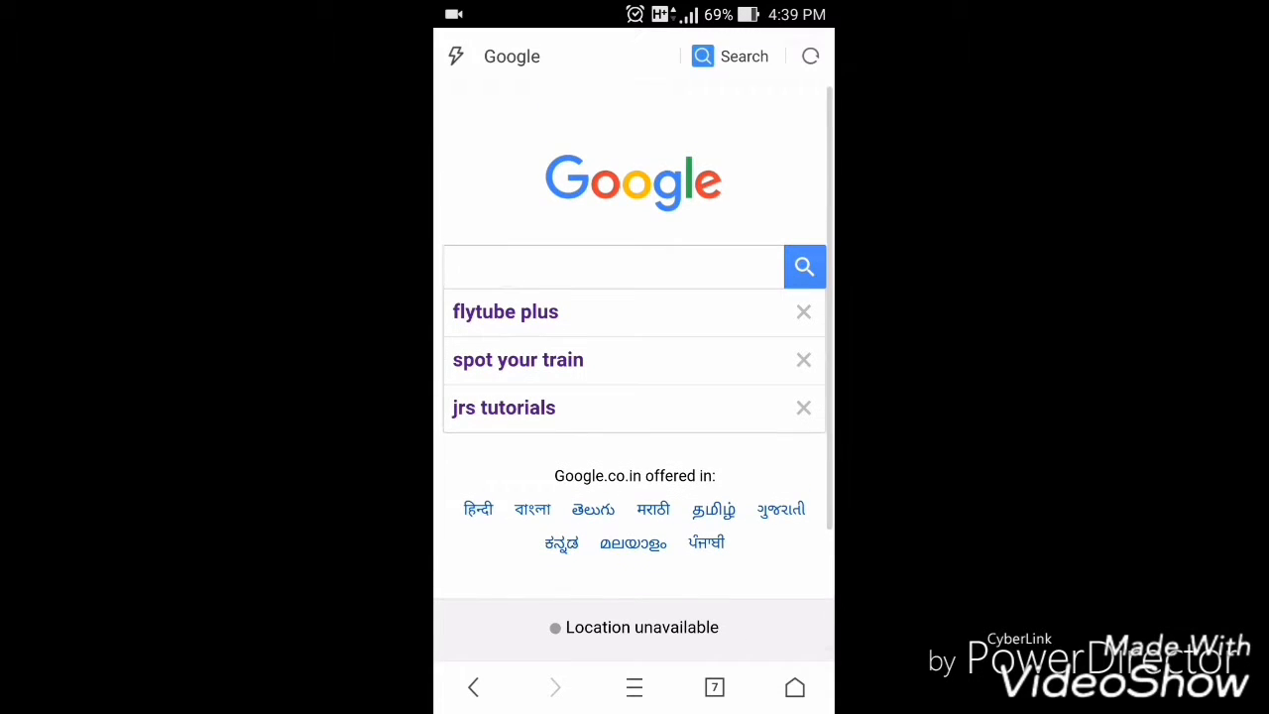
# Enter 'flytube pl', pick the 'flytube plus' suggestion and run the search
pyautogui.click(613, 266)
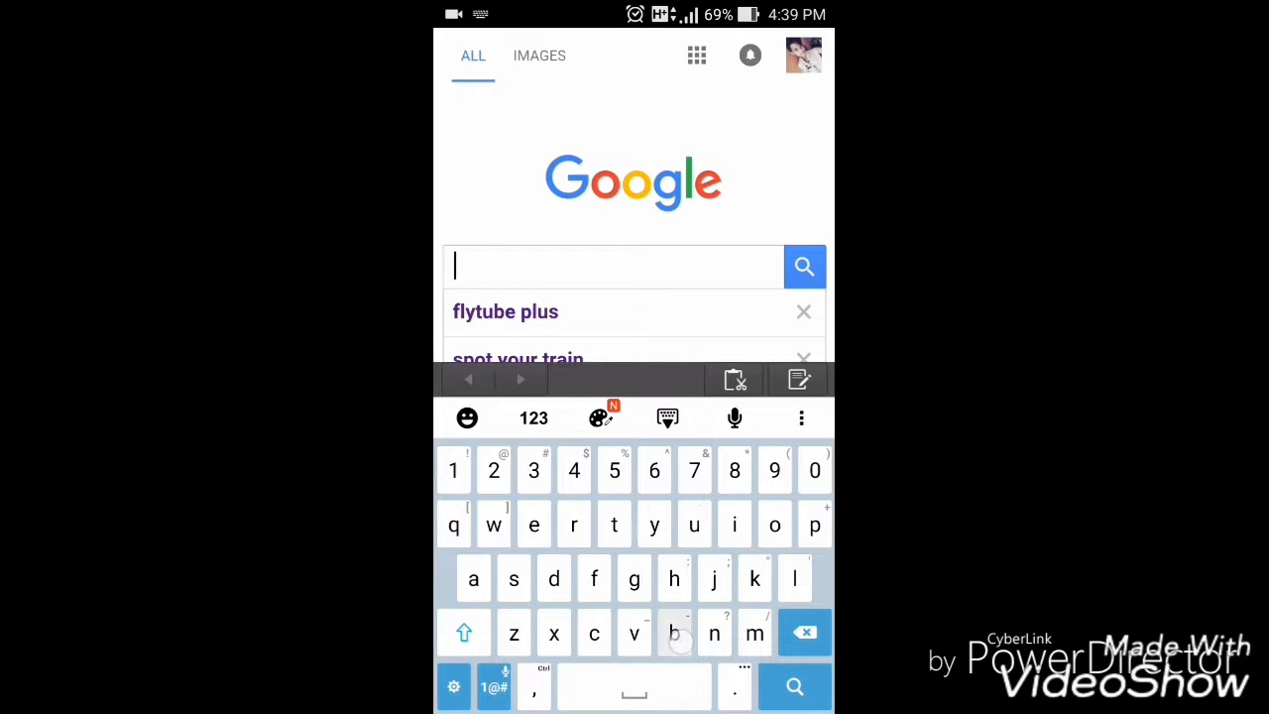
pyautogui.write('flytube')
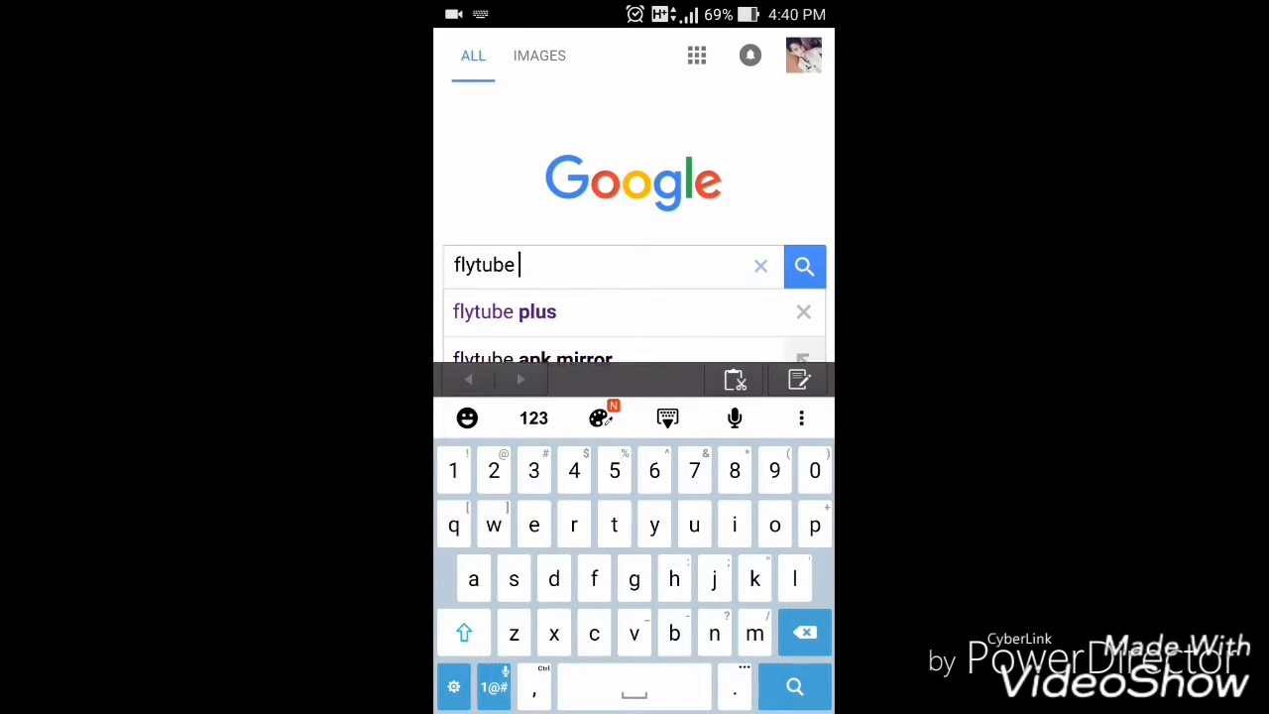
pyautogui.write('pl')
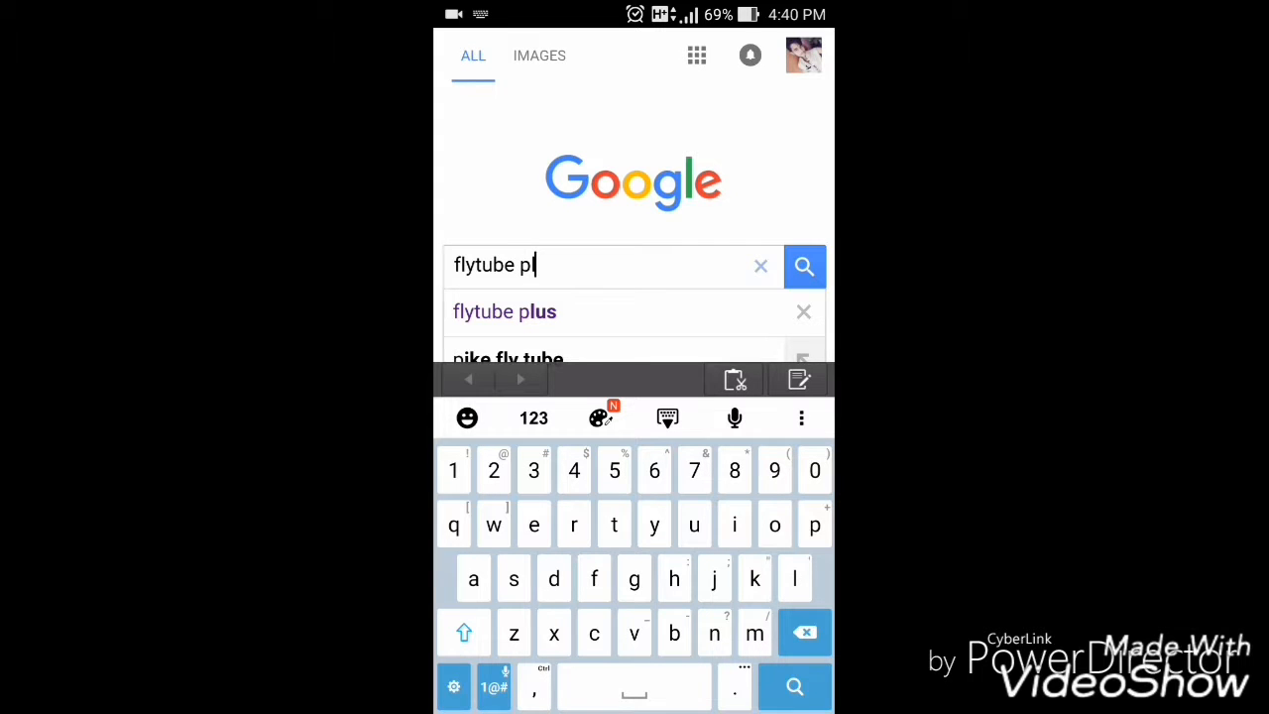
pyautogui.click(504, 311)
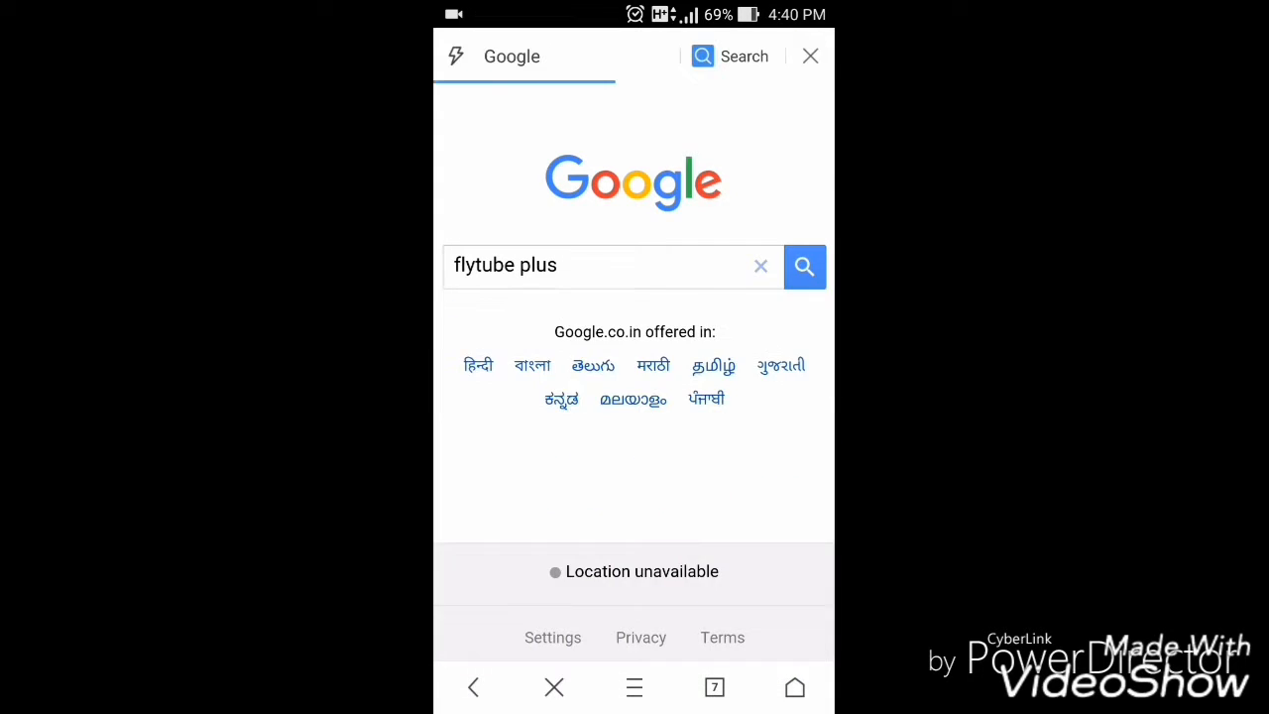
pyautogui.click(804, 266)
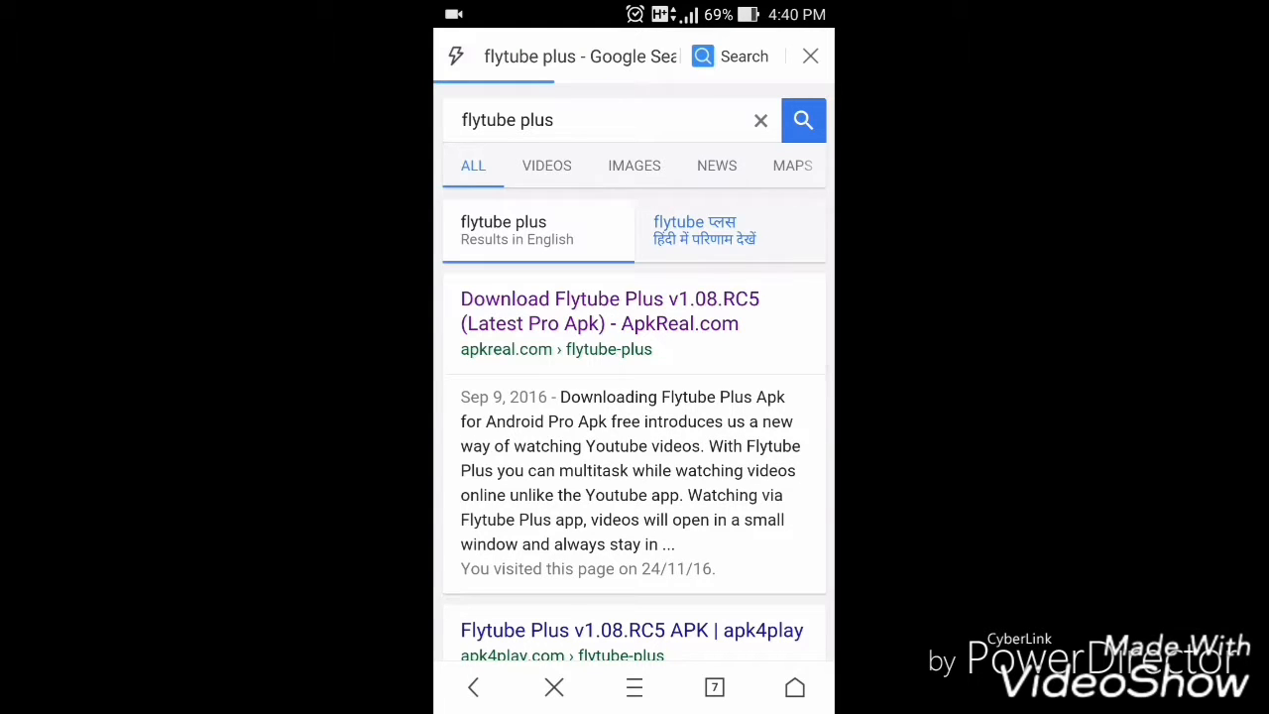
# Open the ApkReal 'Download Flytube Plus' result and scroll down the page
pyautogui.click(609, 310)
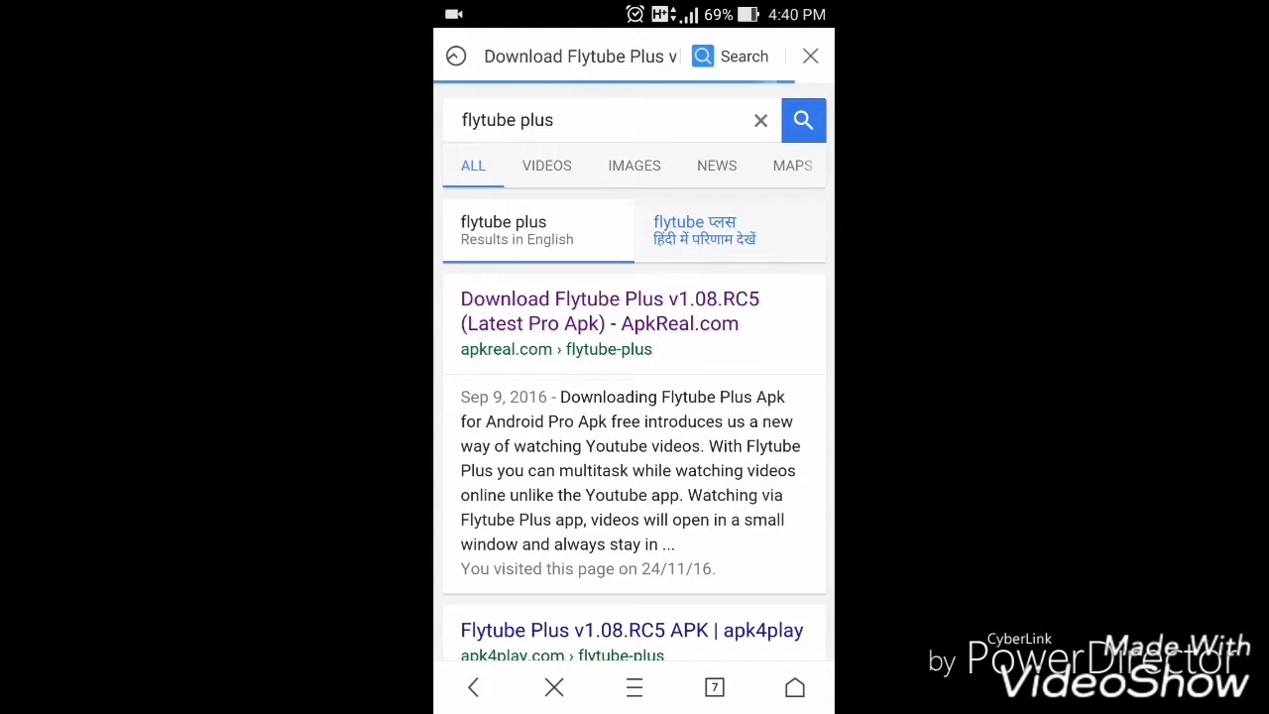
pyautogui.click(609, 310)
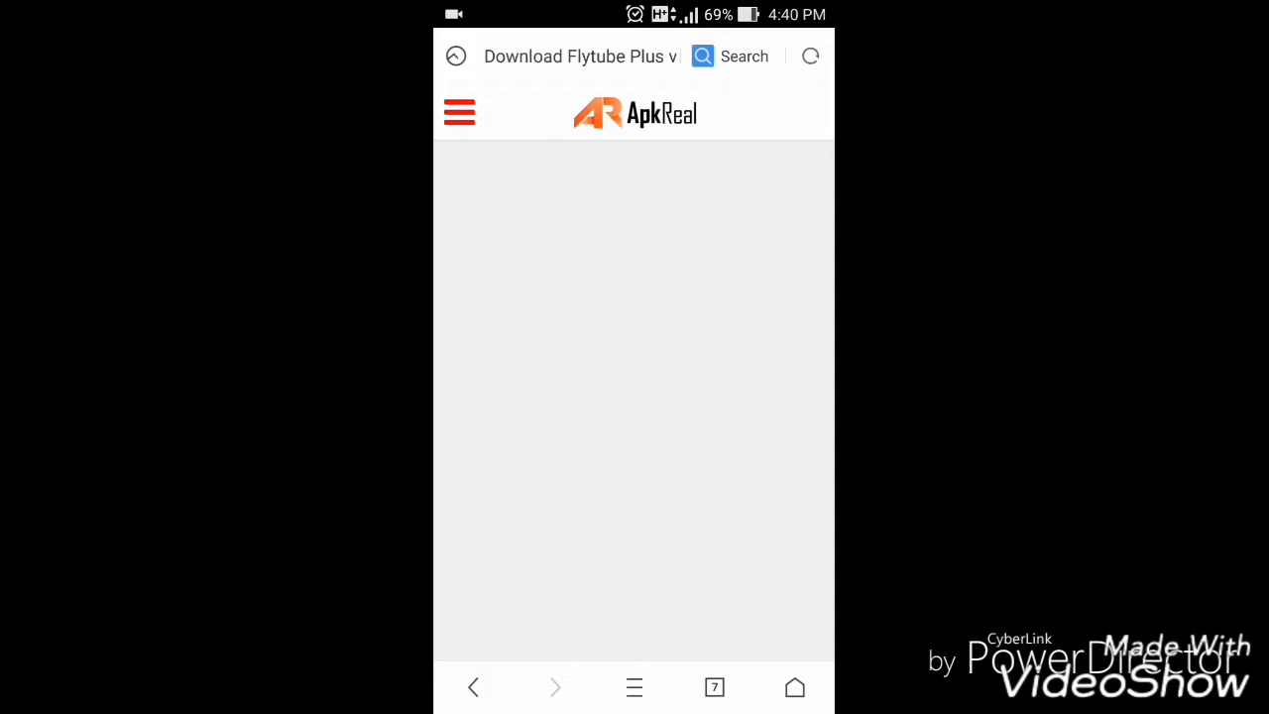
pyautogui.scroll(-3)
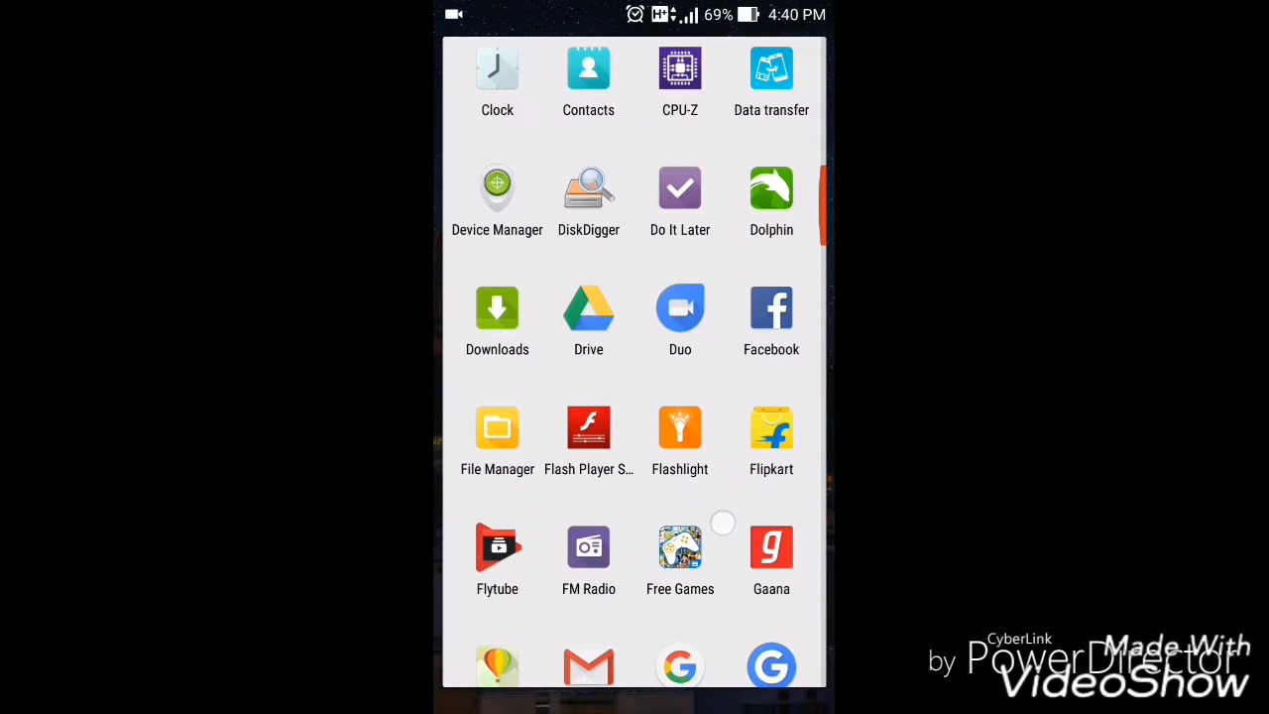
# In Flytube's Settings, switch the Resizable option off and back on
pyautogui.scroll(3)
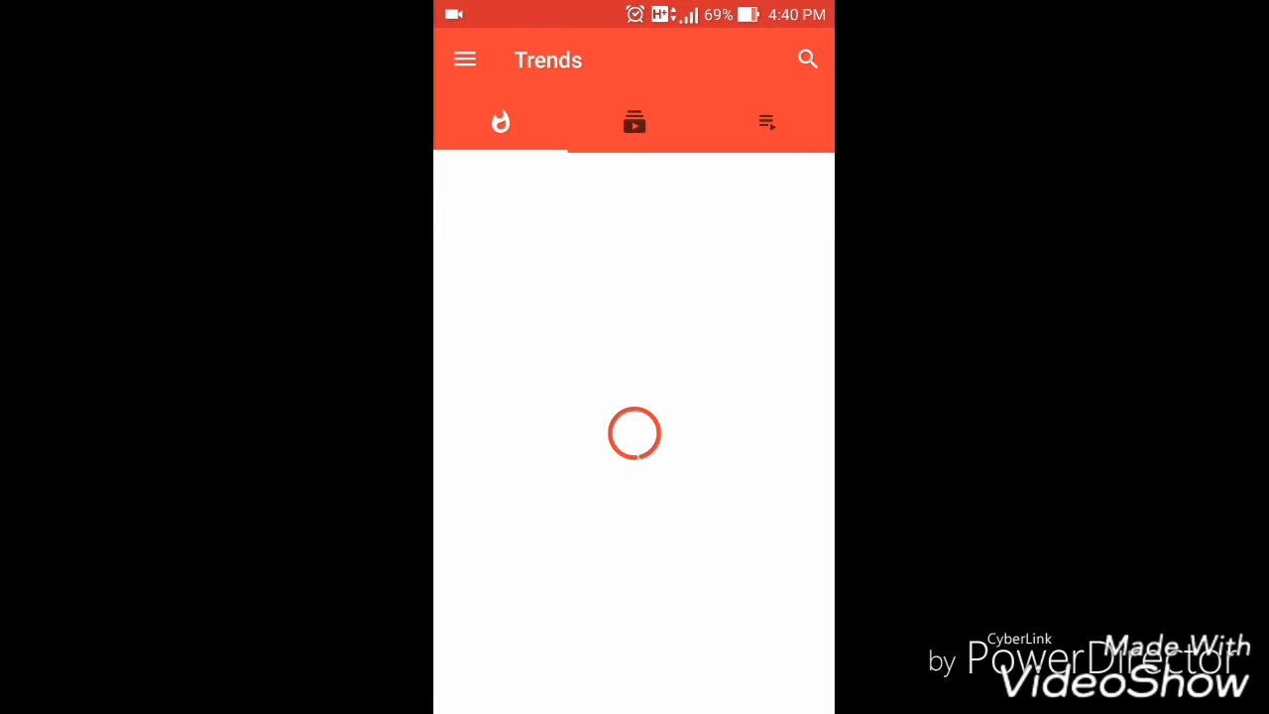
pyautogui.click(465, 59)
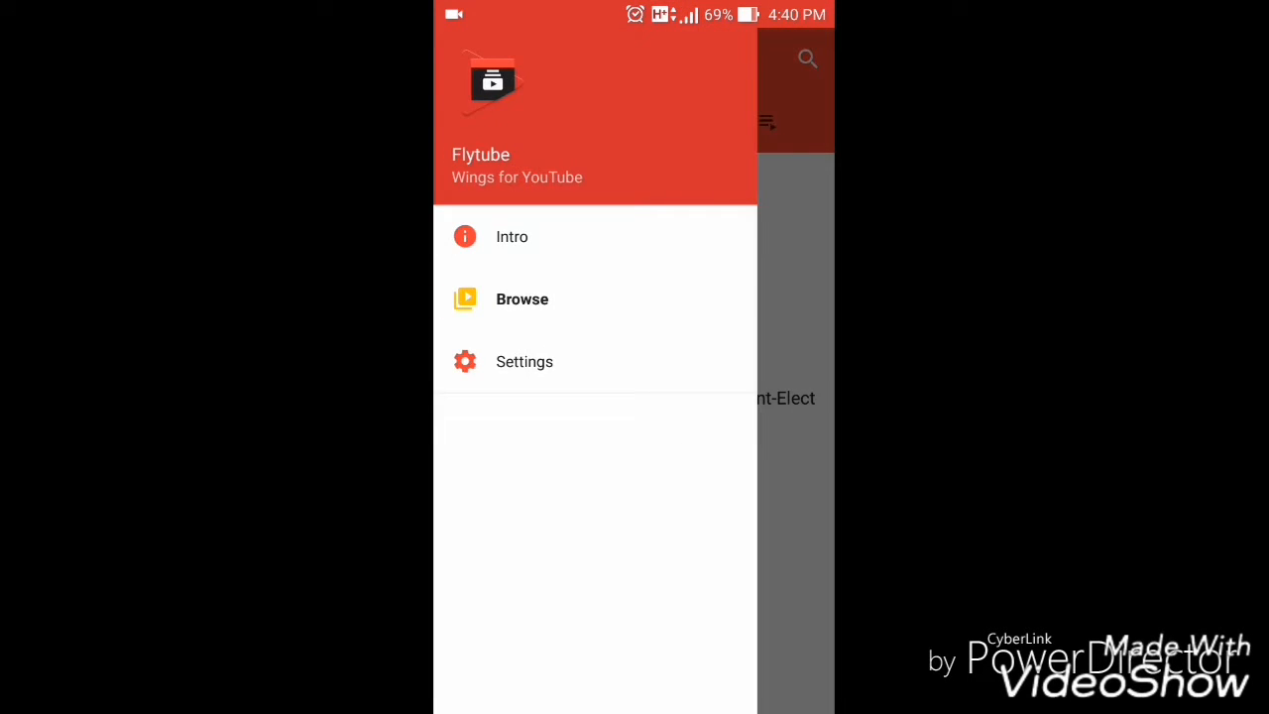
pyautogui.click(524, 361)
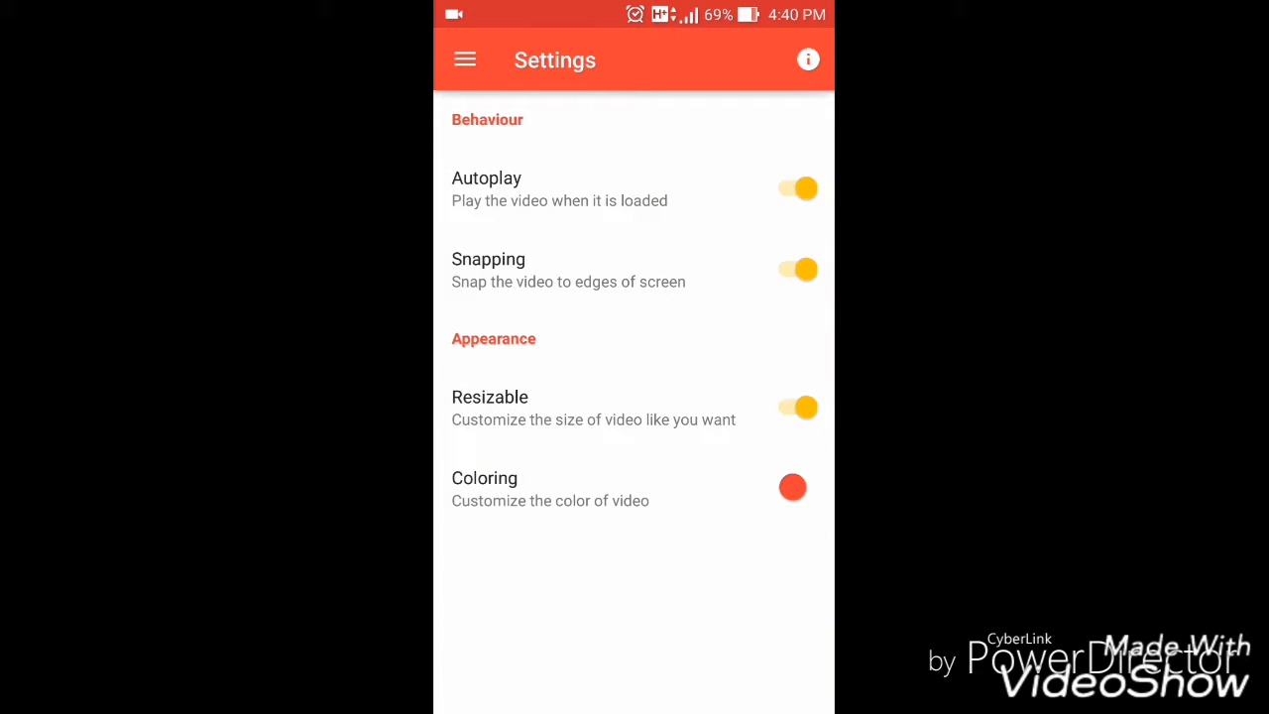
pyautogui.click(793, 406)
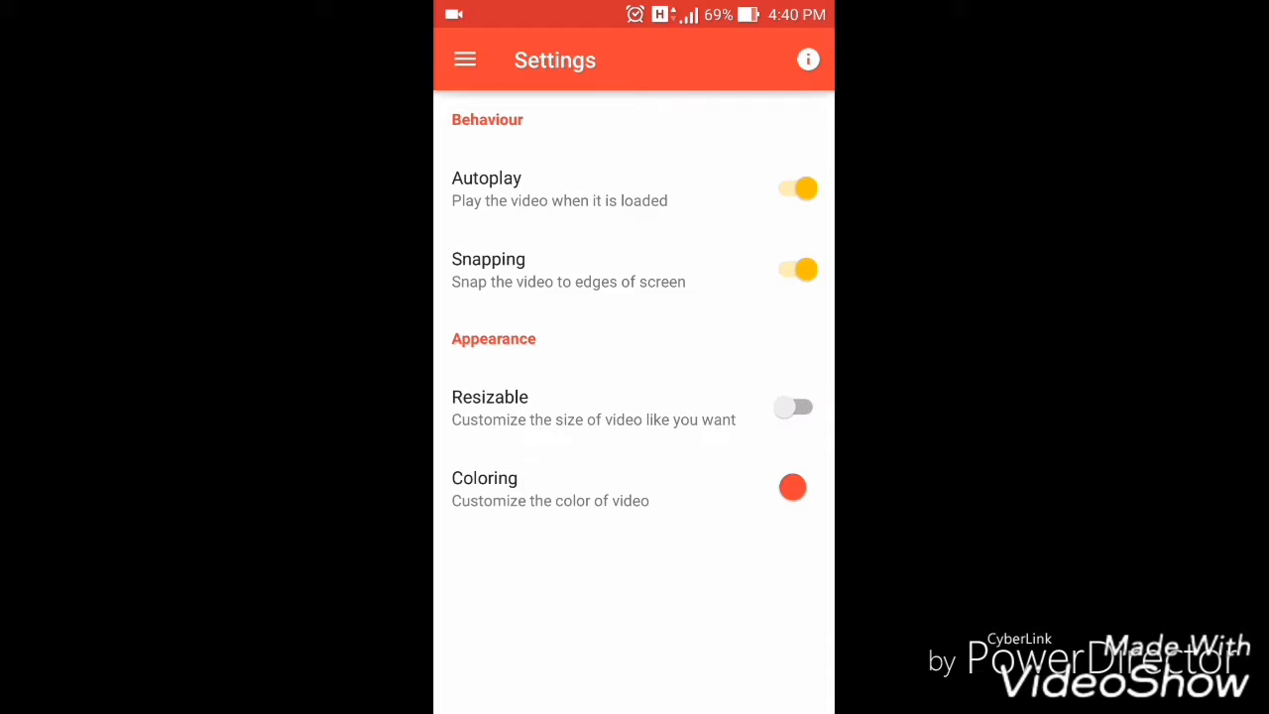
pyautogui.click(793, 407)
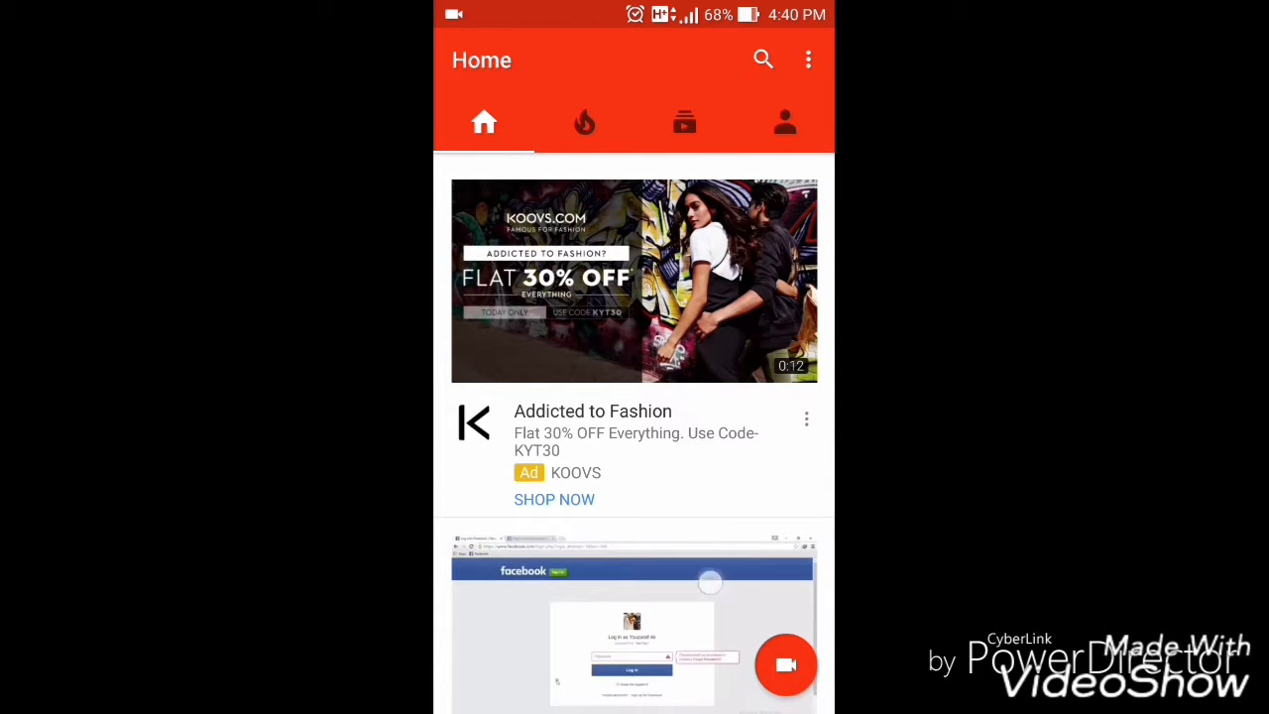
# Scroll the Home feed to the '15 Best Android Apps' video and show its share options
pyautogui.scroll(-3)
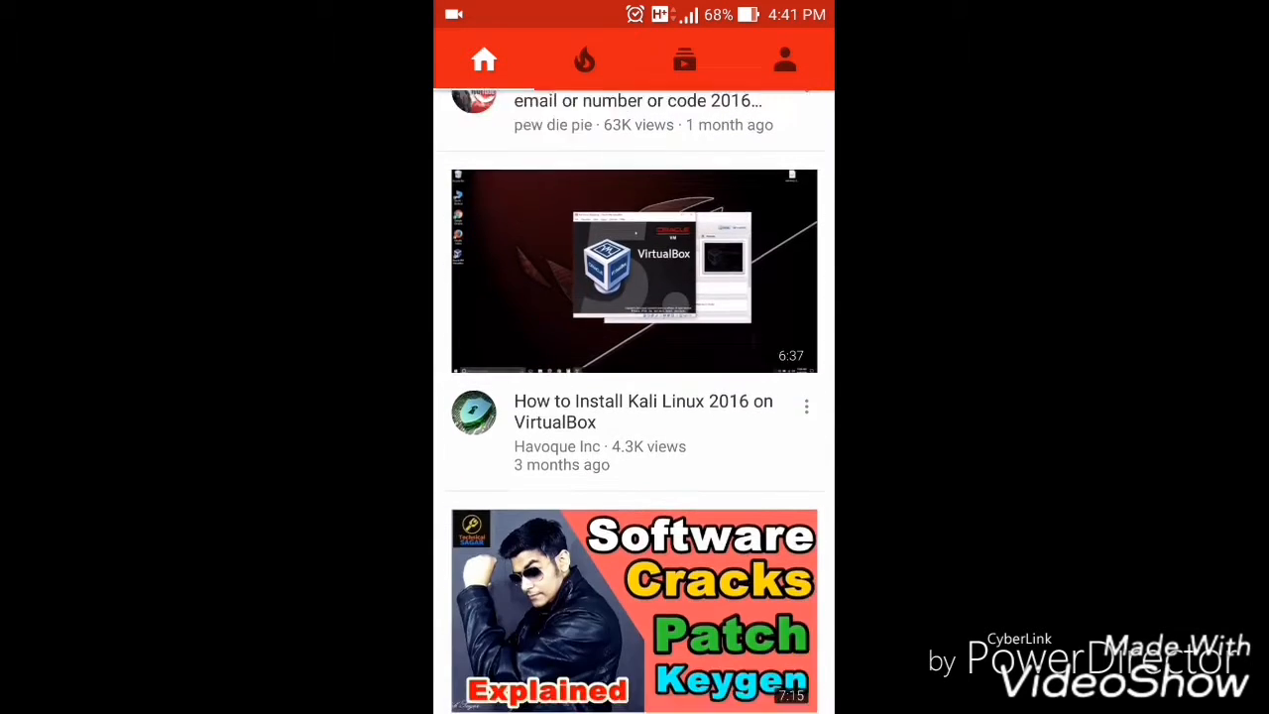
pyautogui.scroll(-3)
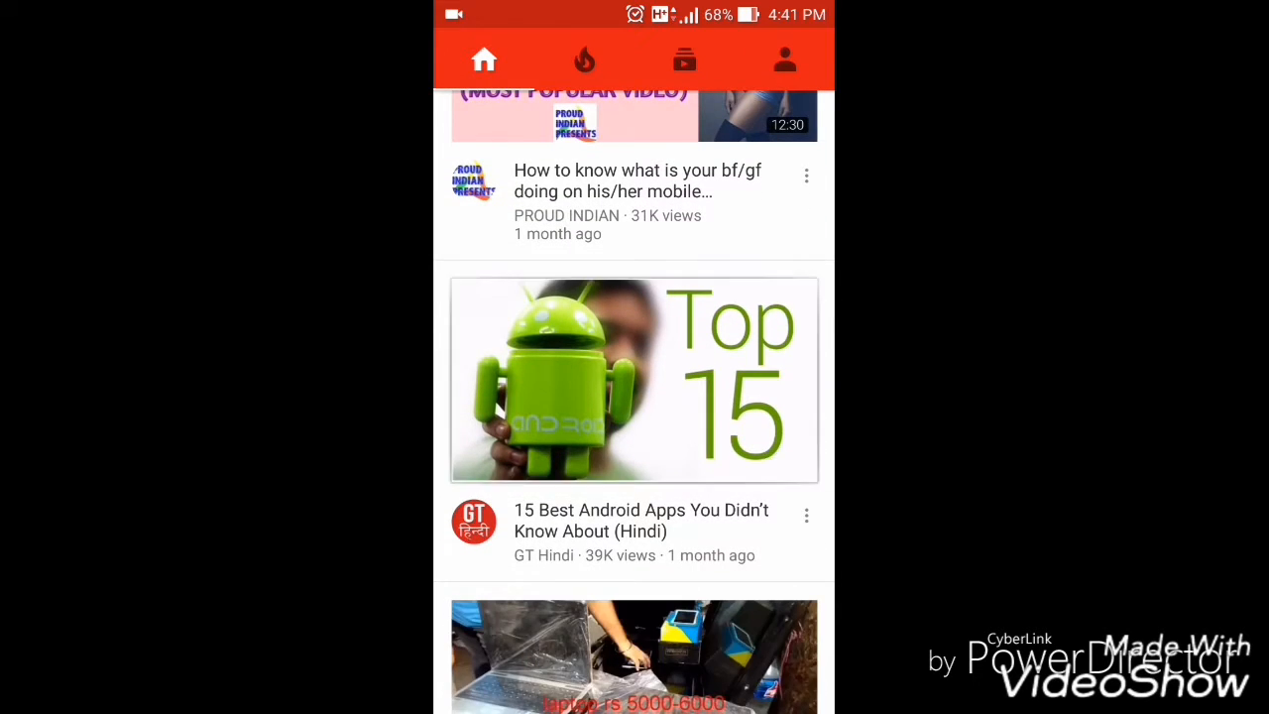
pyautogui.click(634, 380)
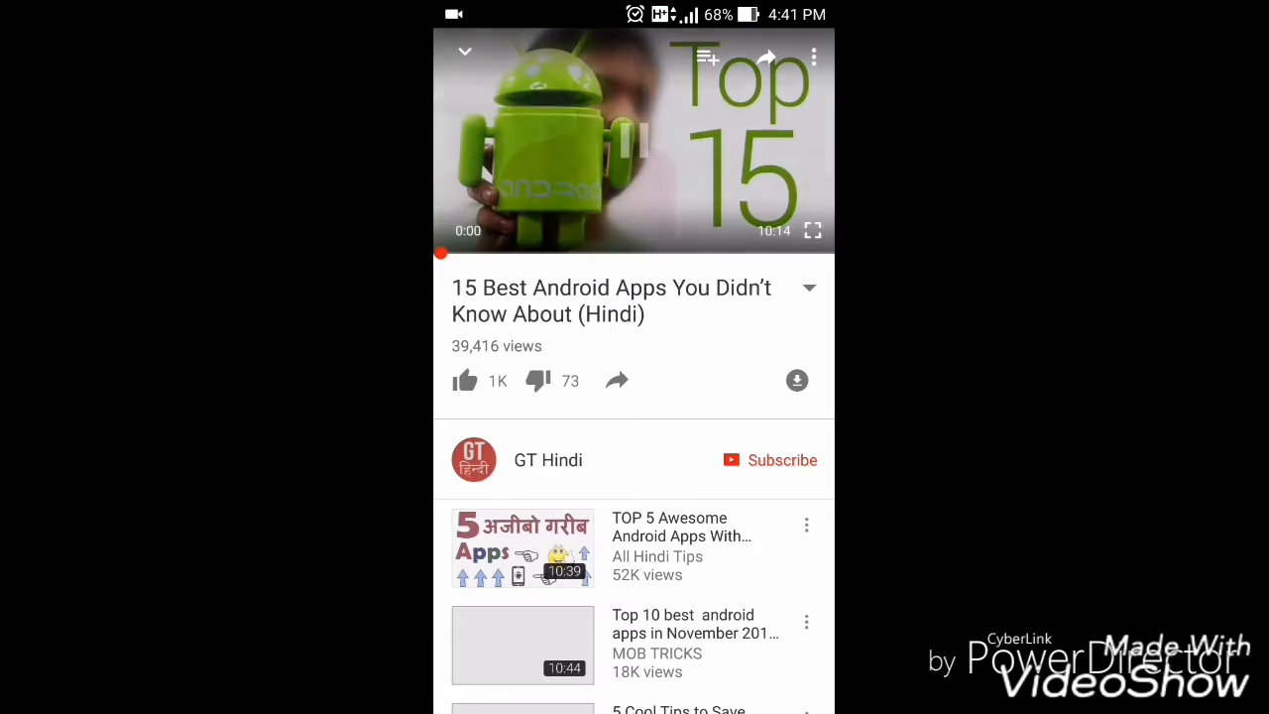
pyautogui.click(634, 144)
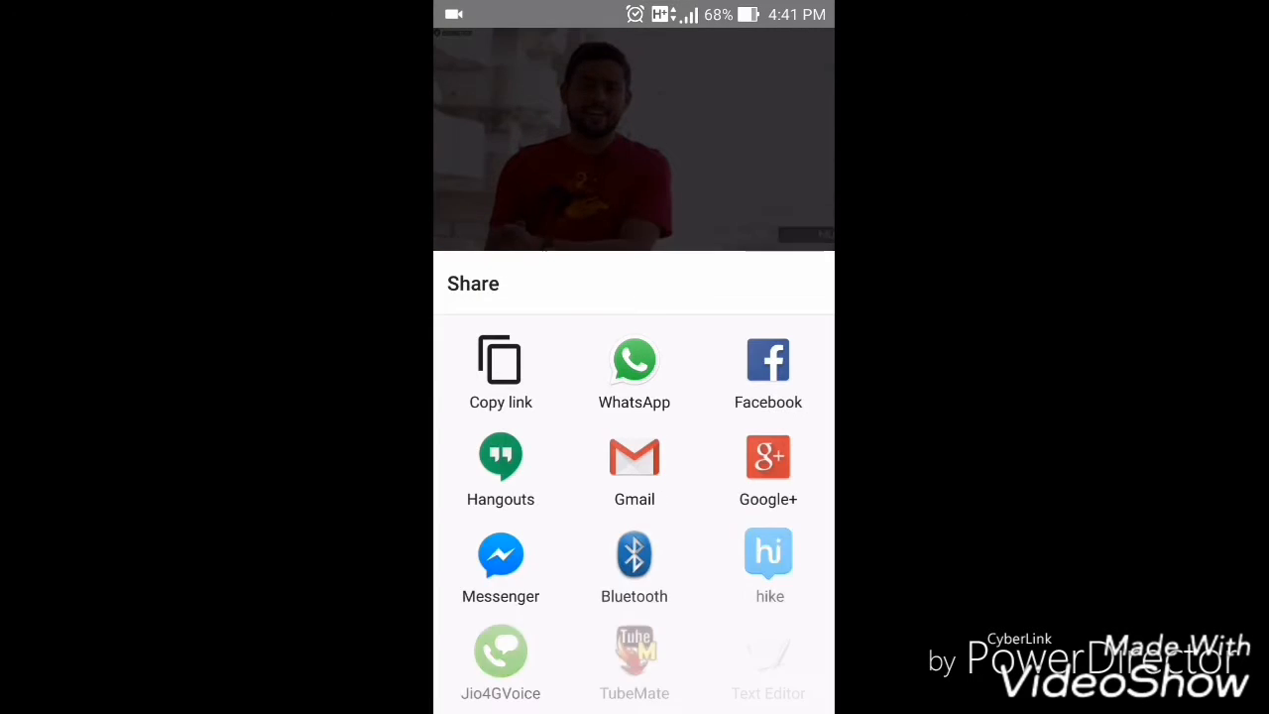
# Scroll through the share sheet to reach the Flytube option
pyautogui.scroll(3)
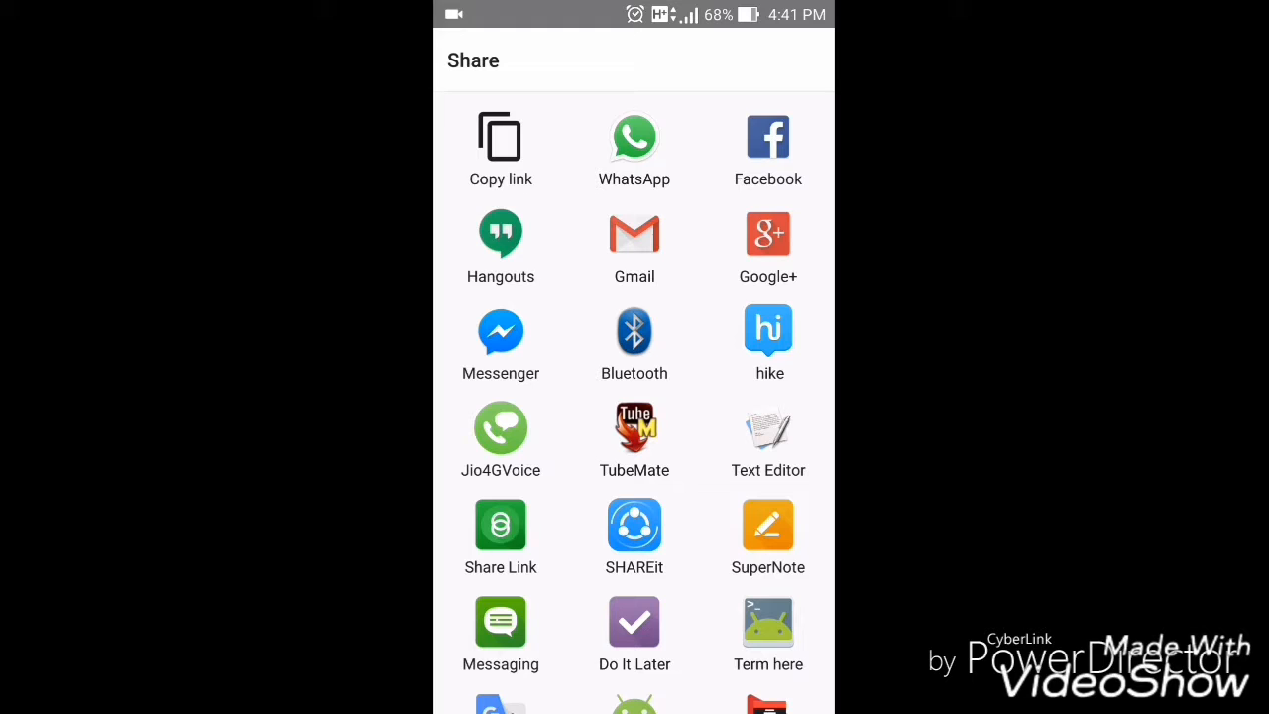
pyautogui.scroll(-3)
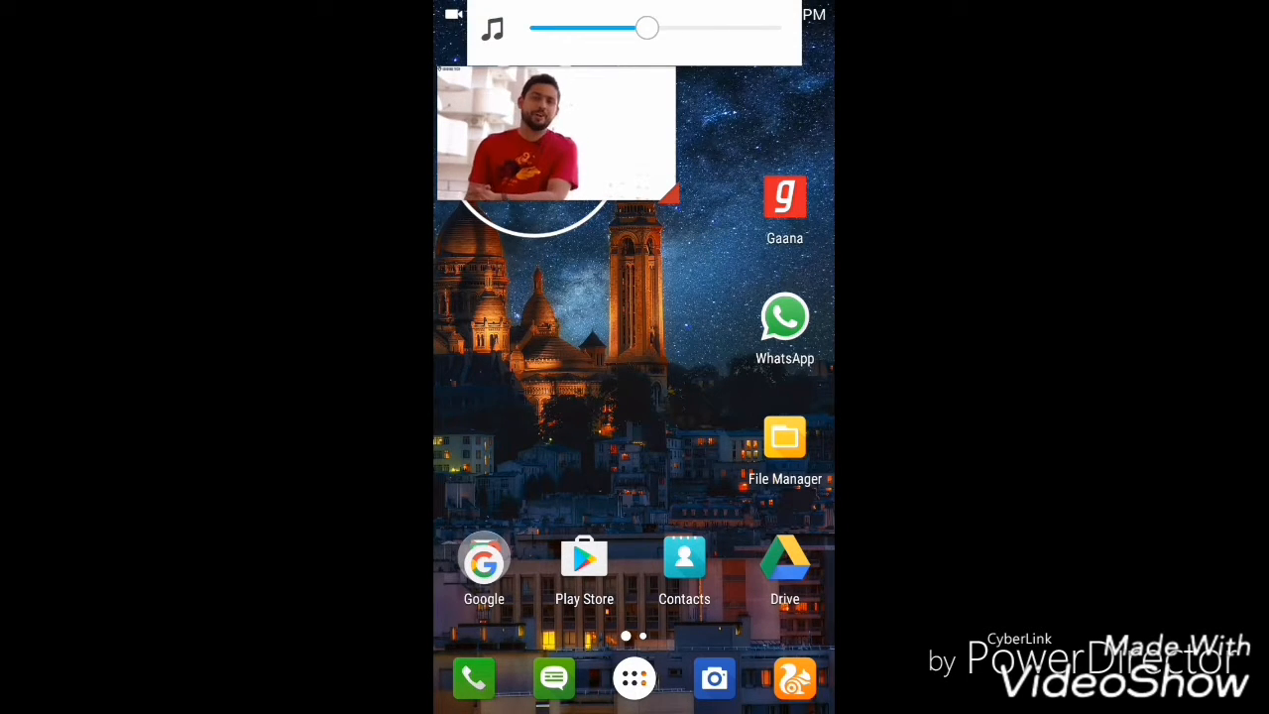
# Drag the floating video's corners to enlarge the window and keep it playing over other screens
pyautogui.moveTo(647, 28); pyautogui.dragTo(563, 28)
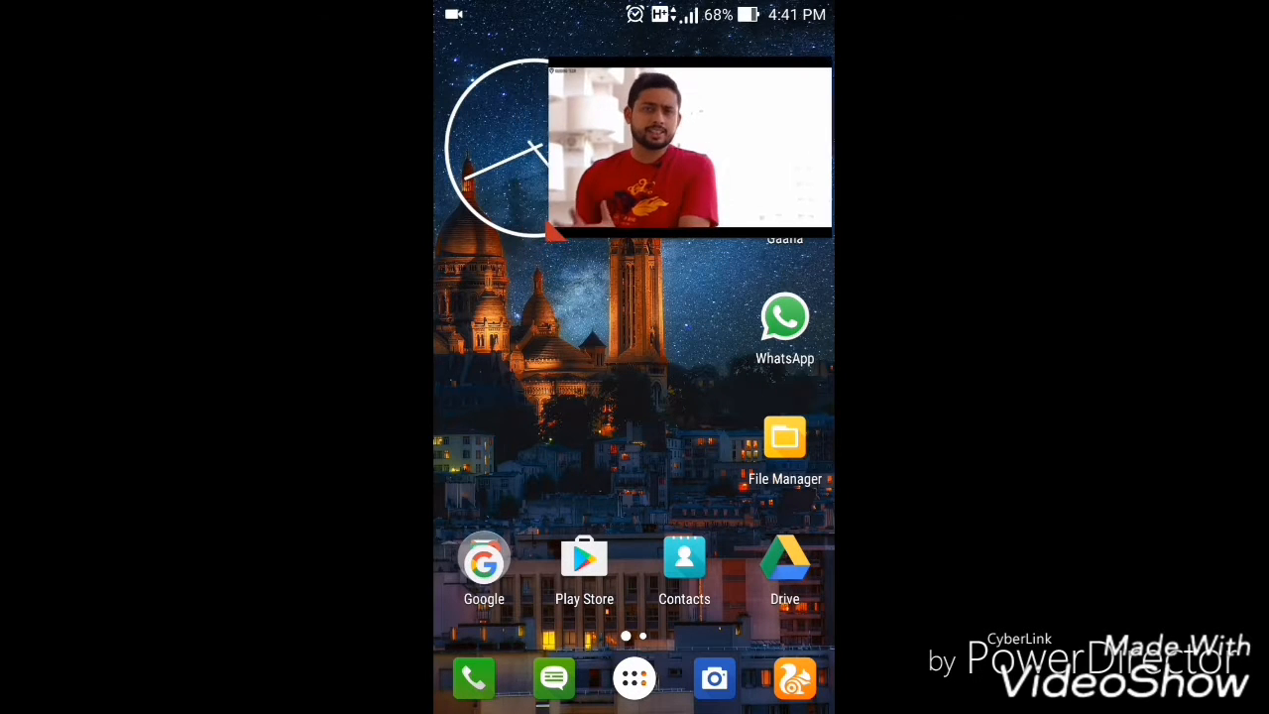
pyautogui.moveTo(691, 147); pyautogui.dragTo(649, 382)
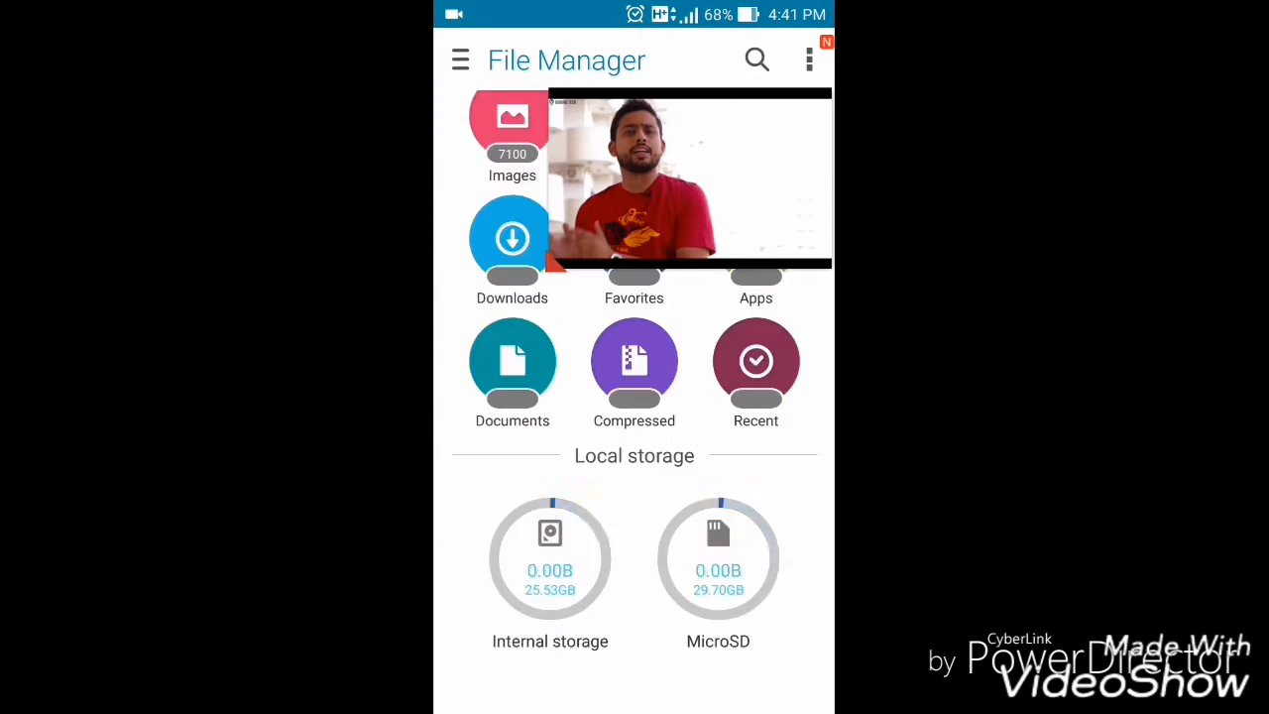
pyautogui.click(460, 59)
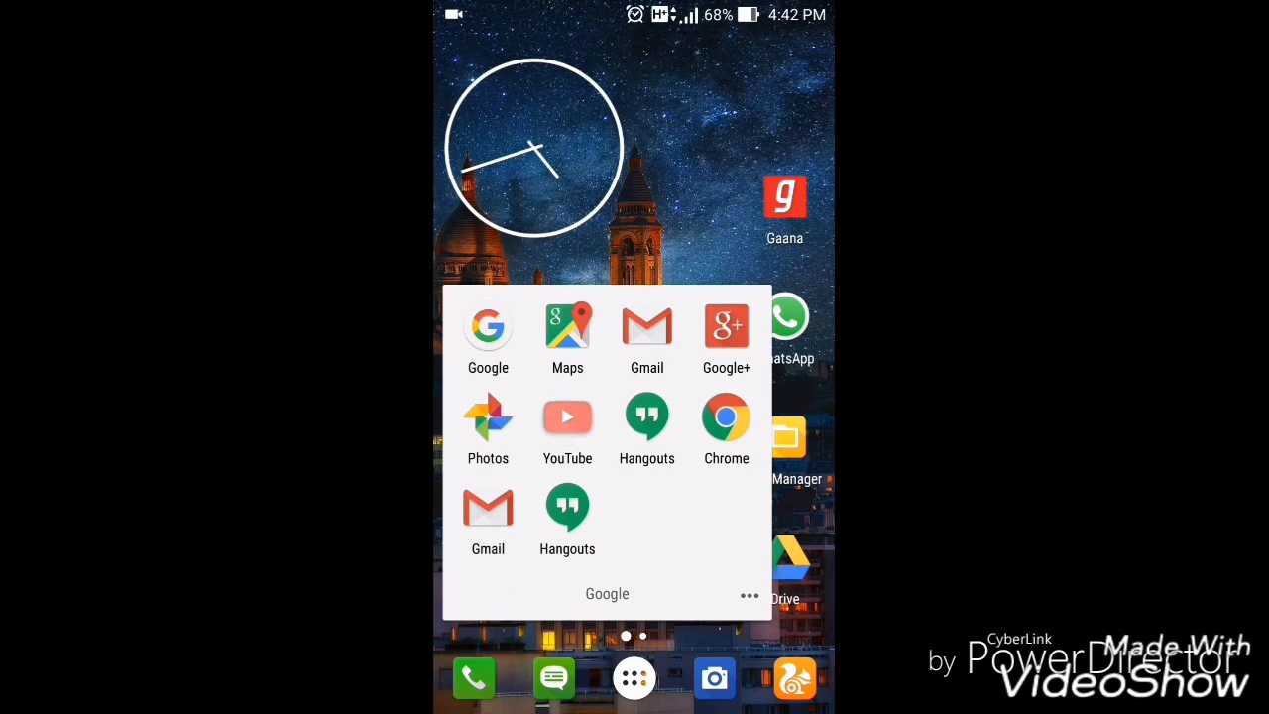
# Launch YouTube from the Google folder and scroll to find the MOB TRICKS video
pyautogui.click(567, 416)
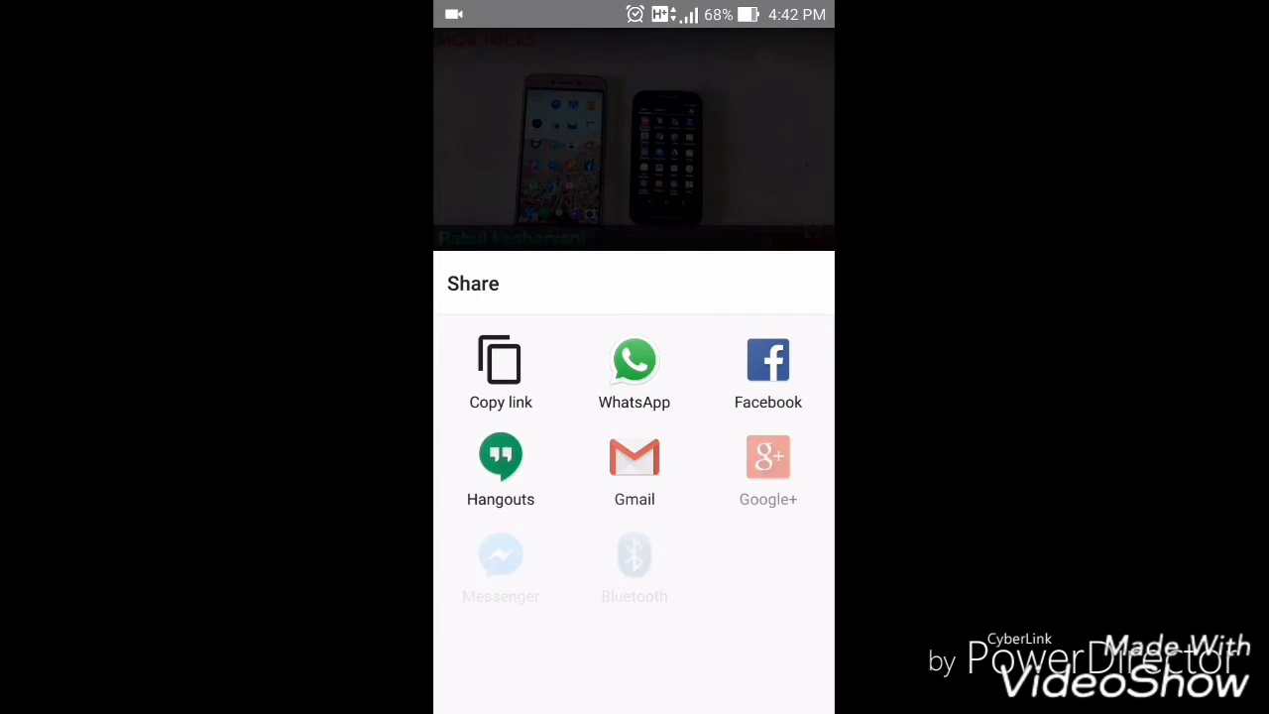
pyautogui.scroll(3)
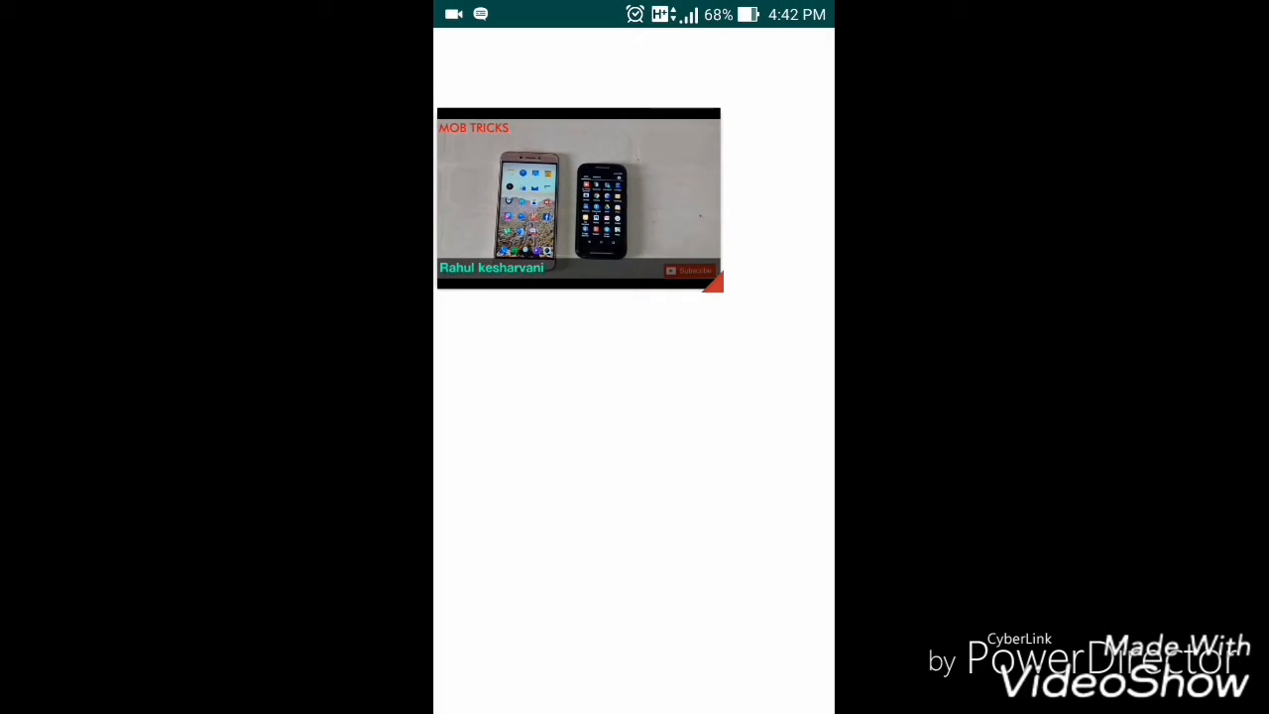
# Keep the Mob Tricks video floating over the home screen and File Manager, then close it
pyautogui.press('Home')
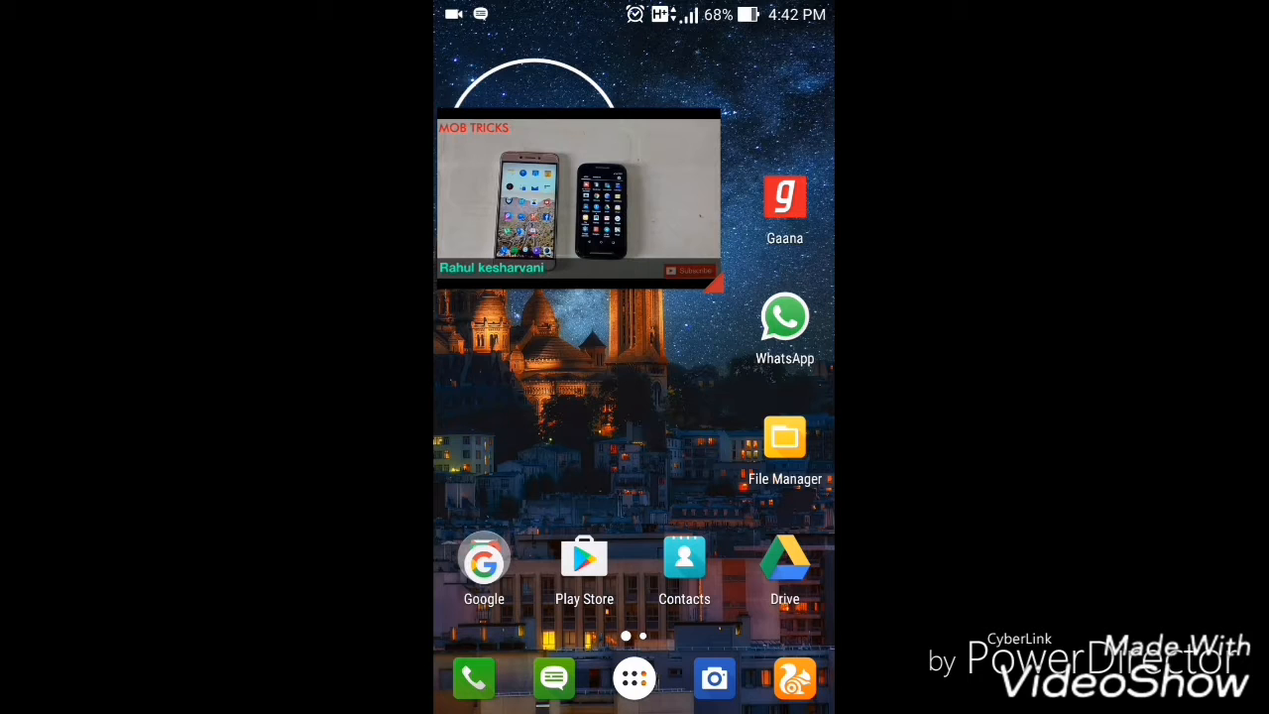
pyautogui.click(784, 438)
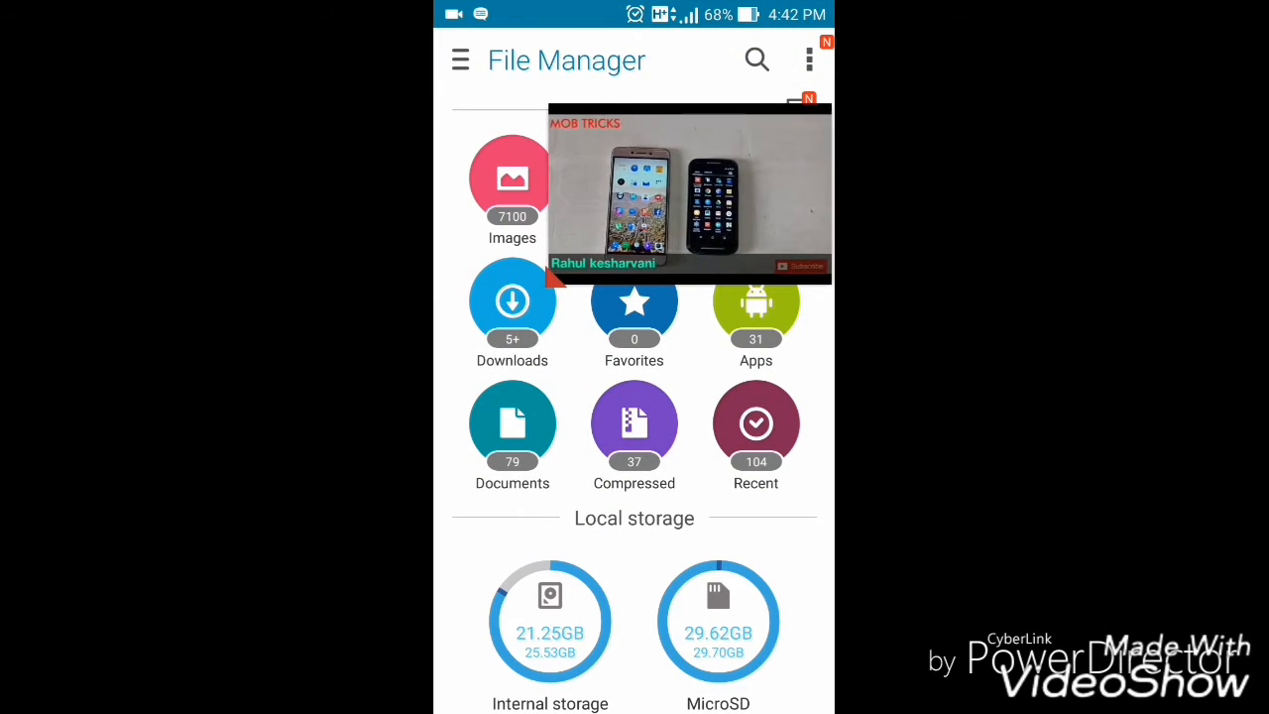
pyautogui.click(460, 60)
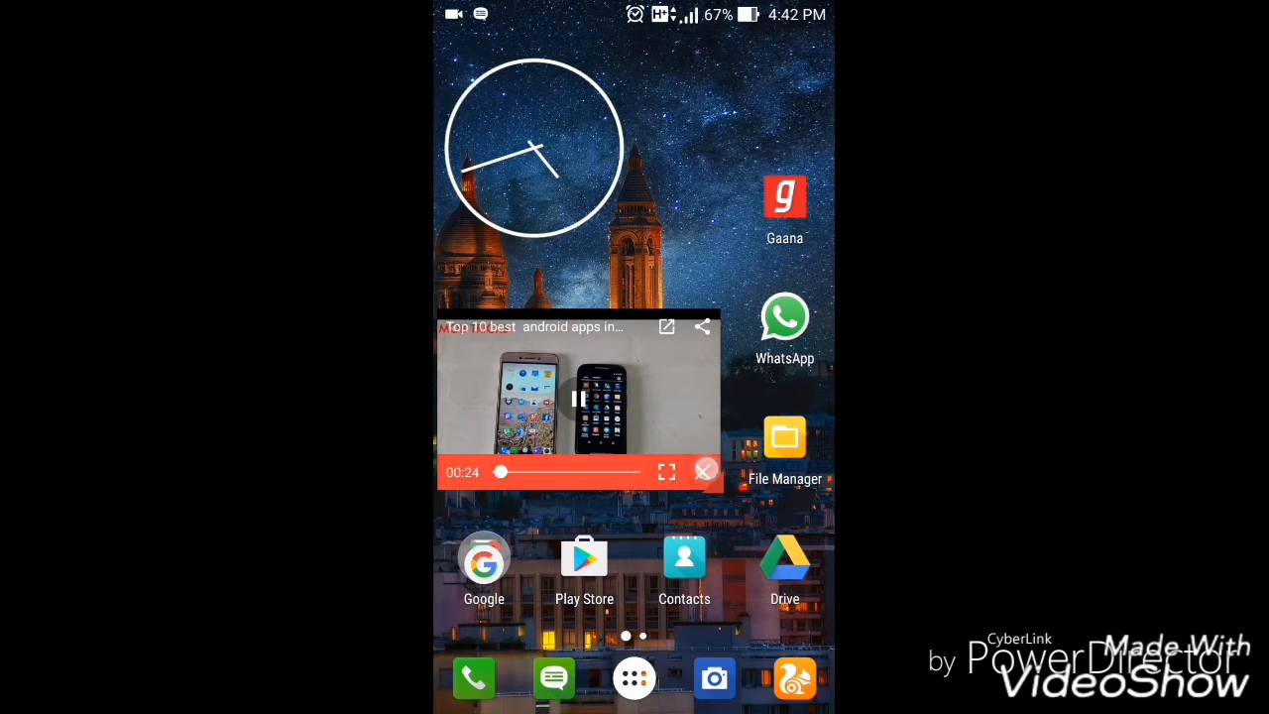
pyautogui.click(703, 471)
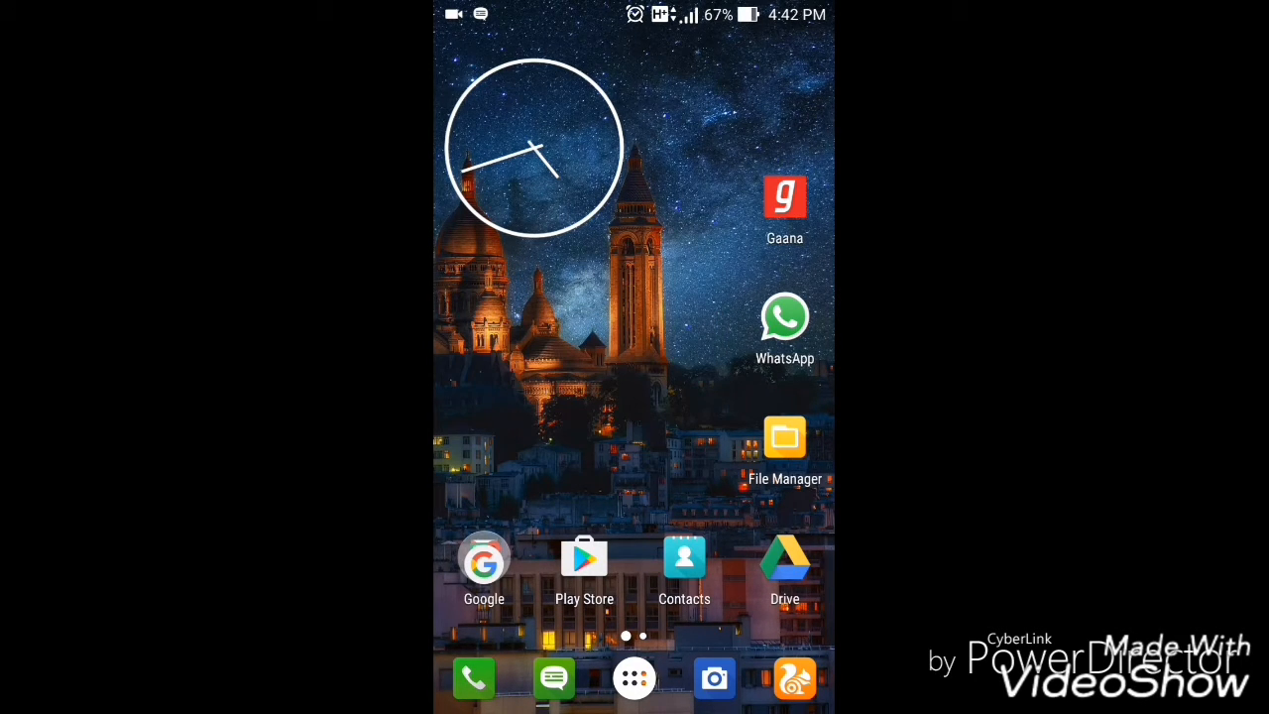